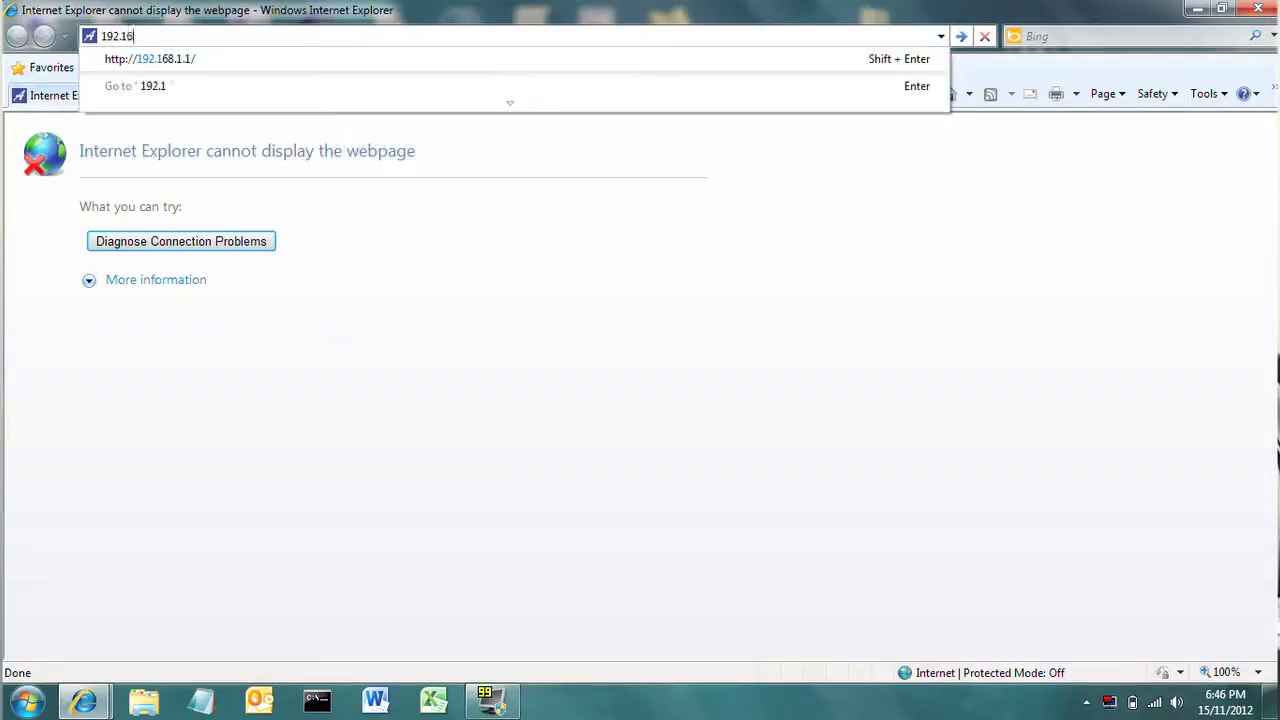
# Load the router page at 192.168.1.1 and log in with username admin and the password.
pyautogui.write('8.1.1')
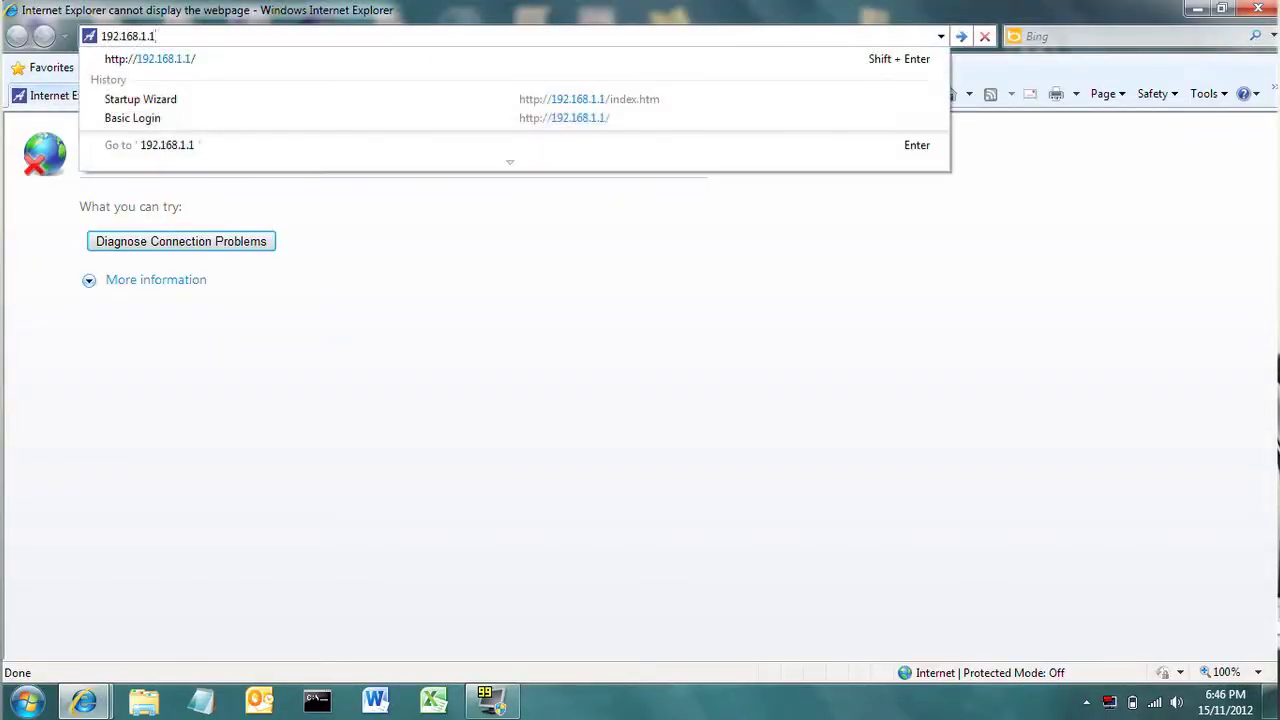
pyautogui.click(132, 116)
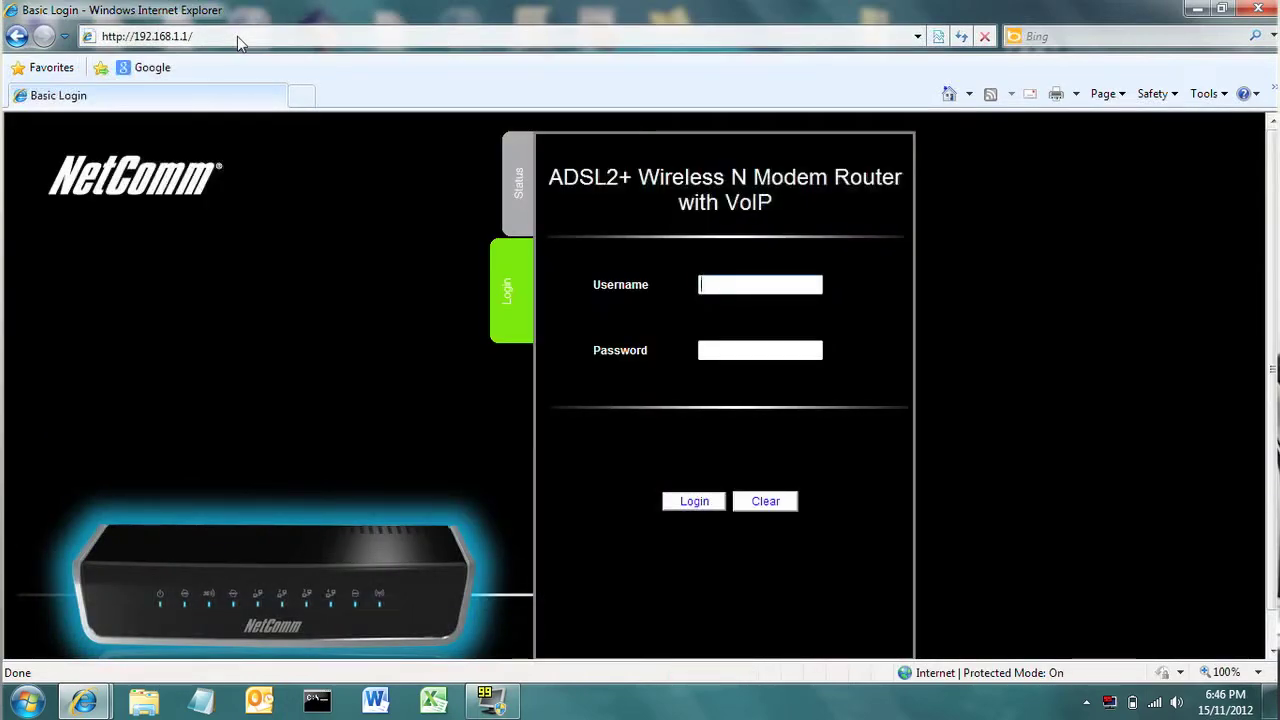
pyautogui.moveTo(248, 88)
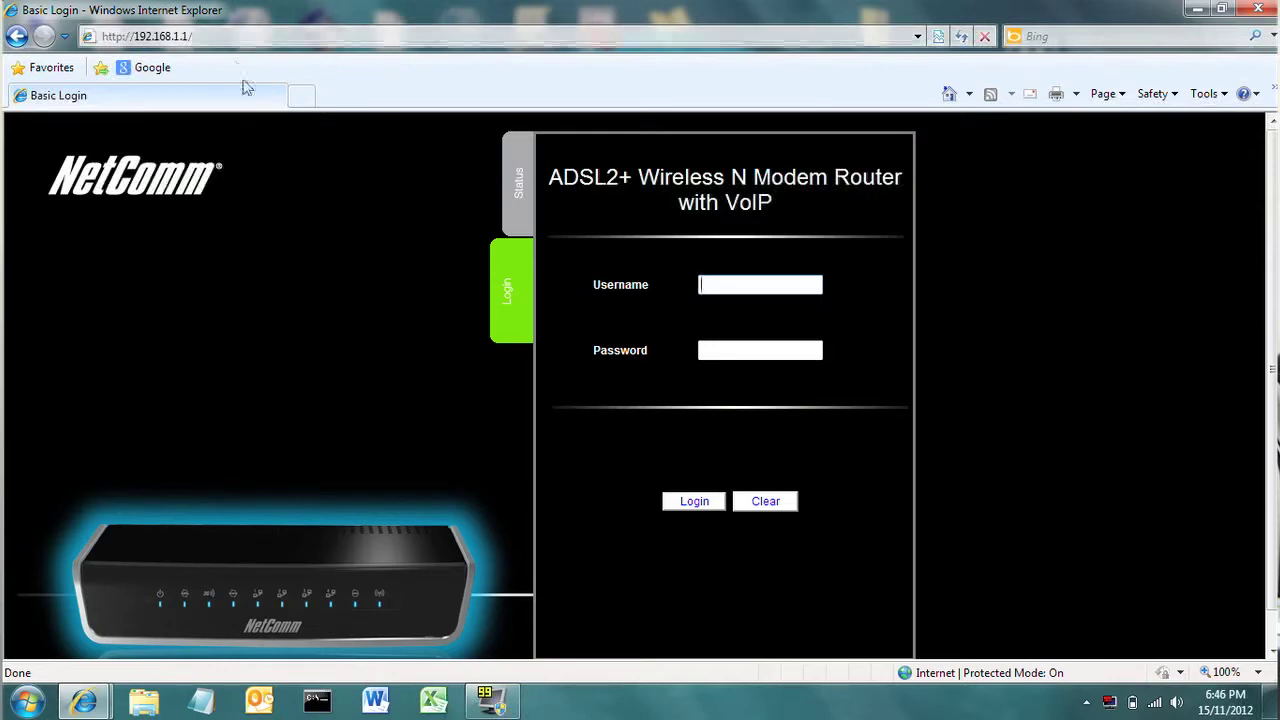
pyautogui.write('admin')
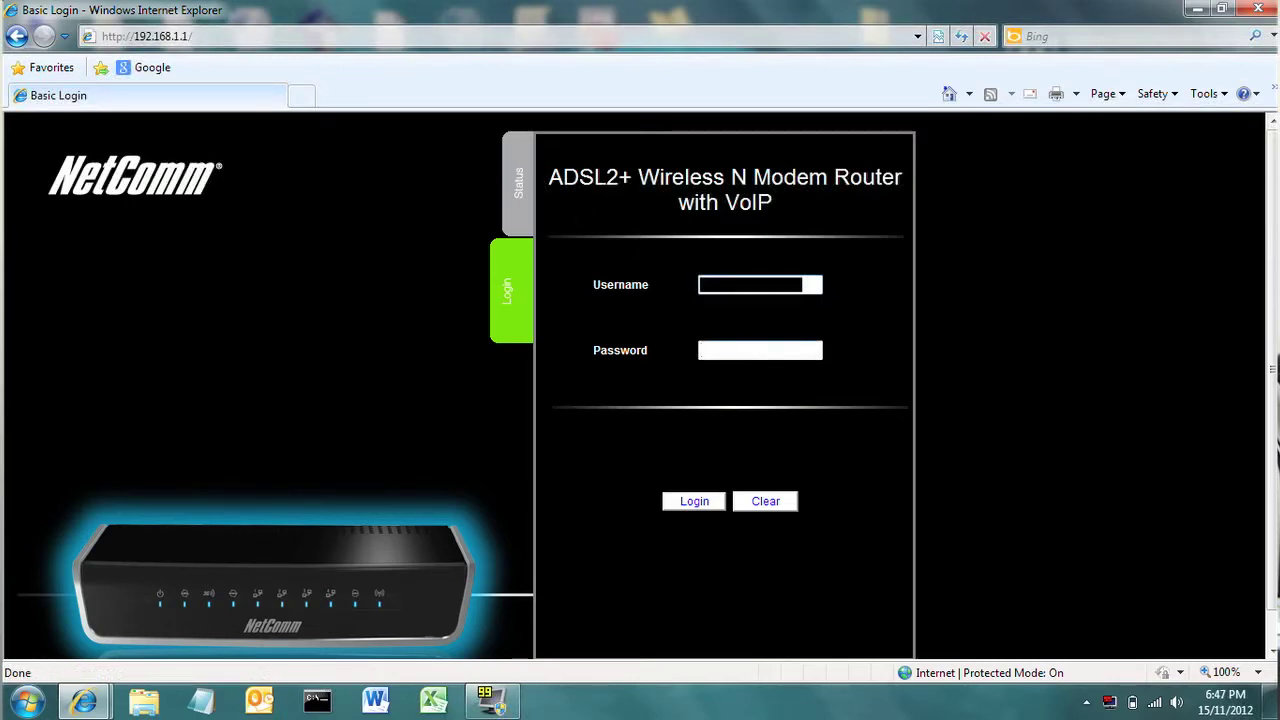
pyautogui.click(760, 350)
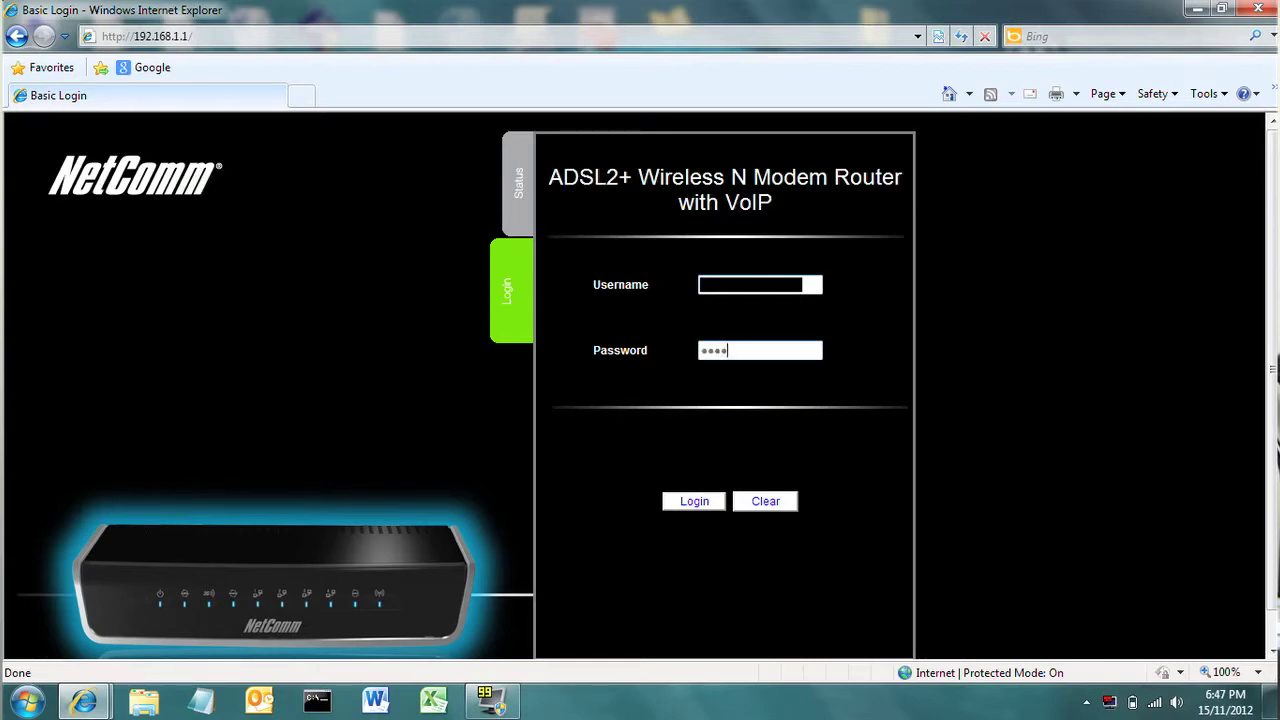
pyautogui.click(692, 500)
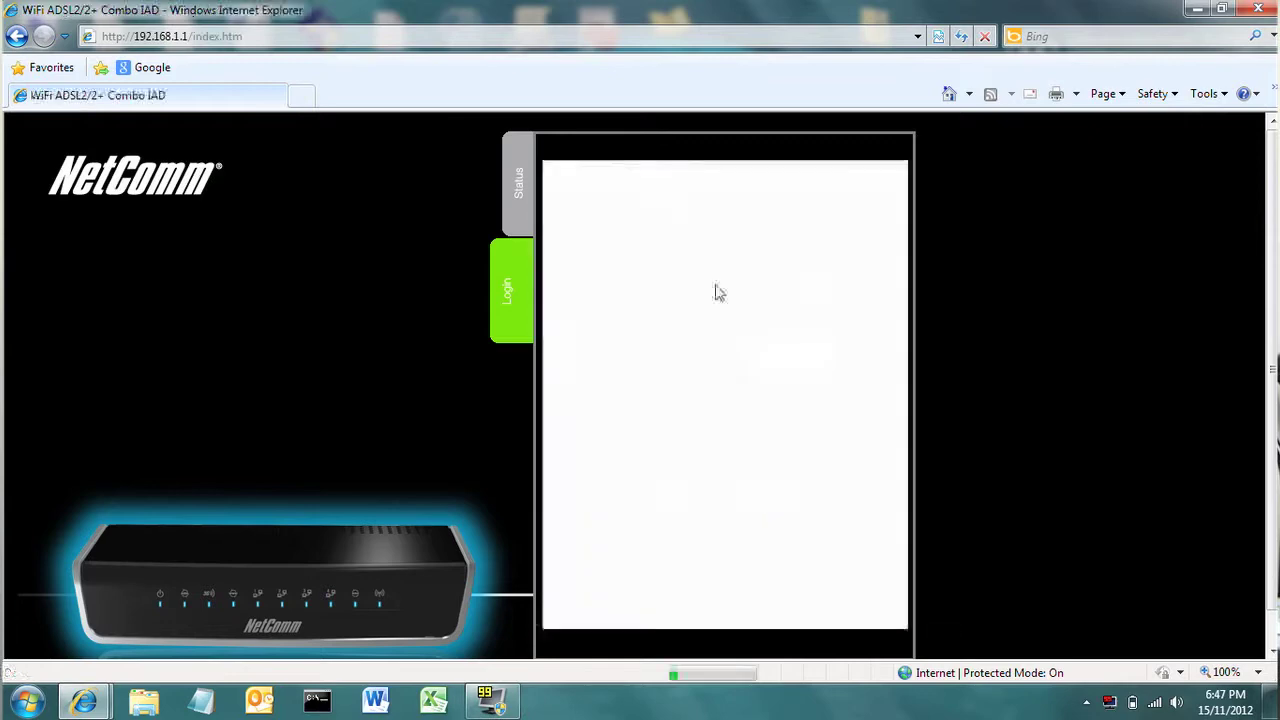
# Wait on the Basic Status page until it shows the line connected at 7616/1024 kbps.
pyautogui.click(518, 184)
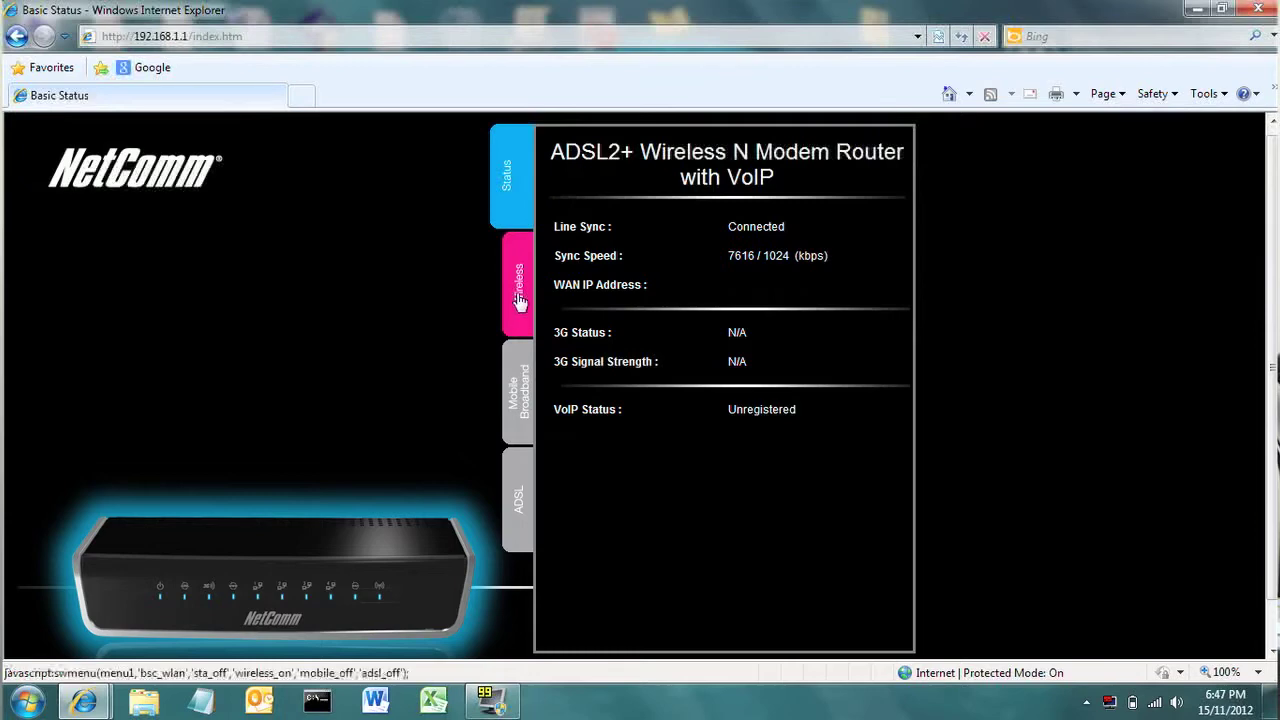
# Review the Basic Wireless page for NetComm Wireless 7085 and save/apply the settings.
pyautogui.click(516, 284)
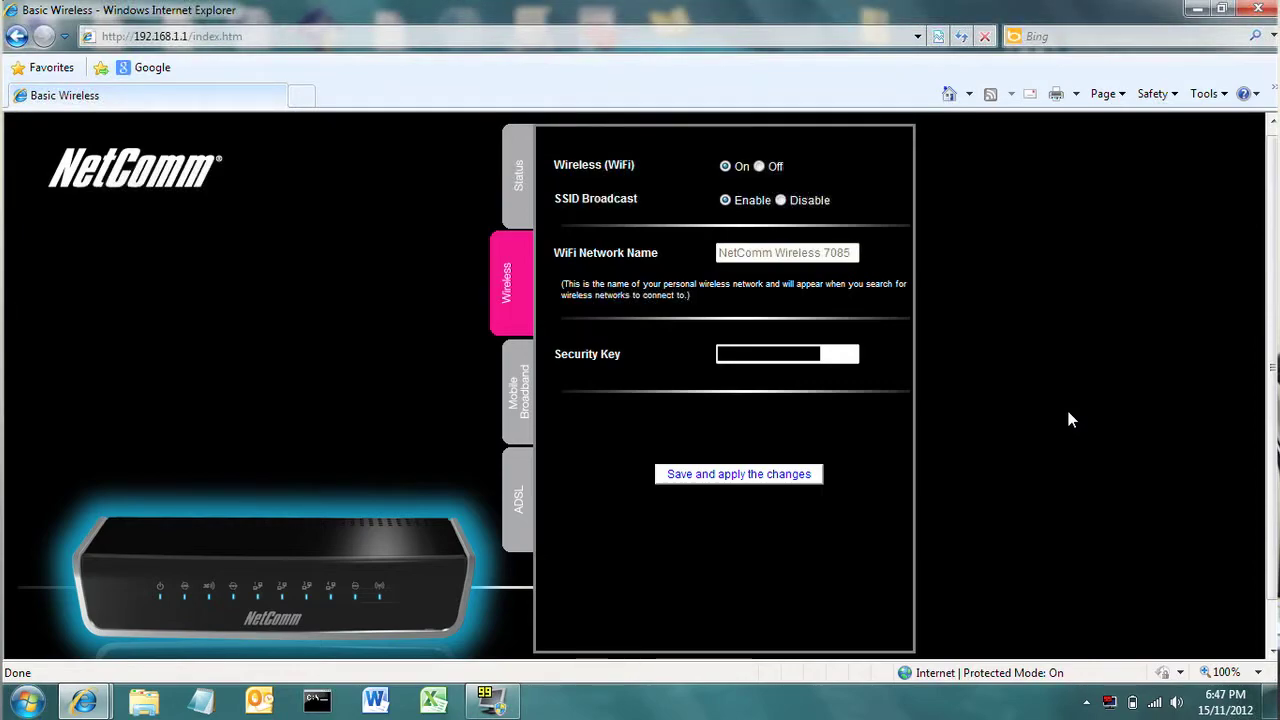
pyautogui.moveTo(808, 390)
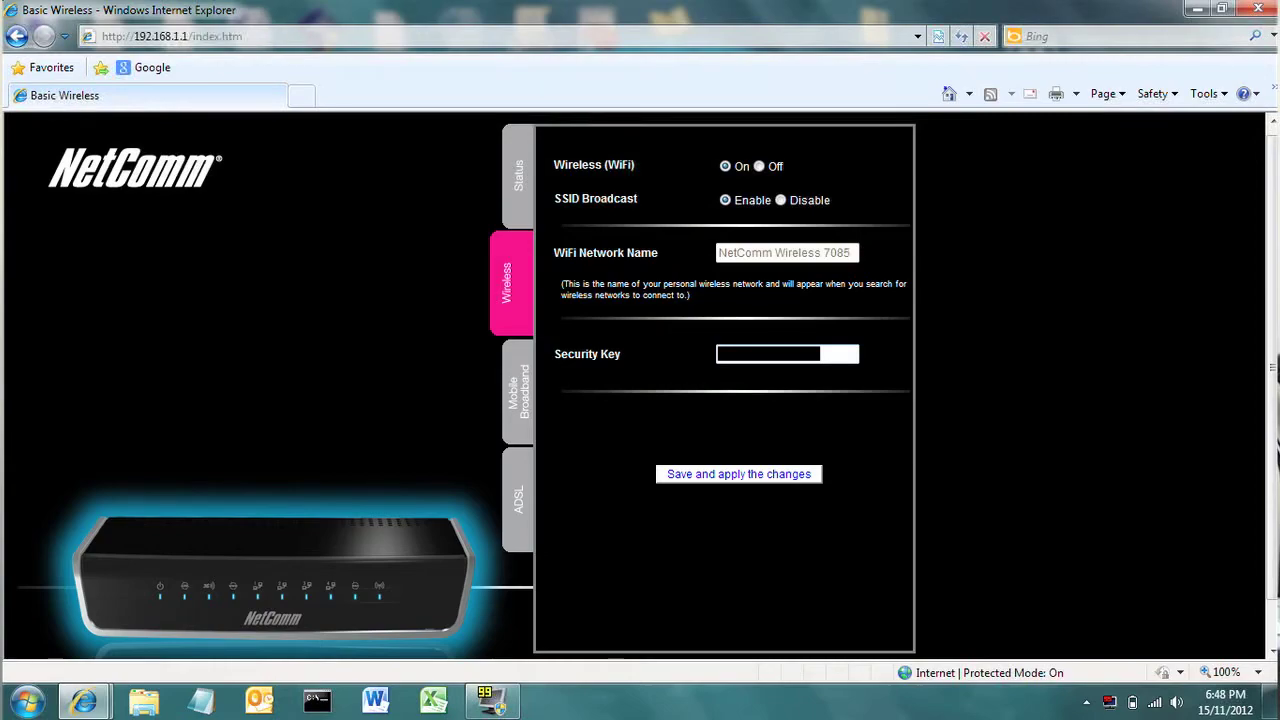
pyautogui.moveTo(764, 432)
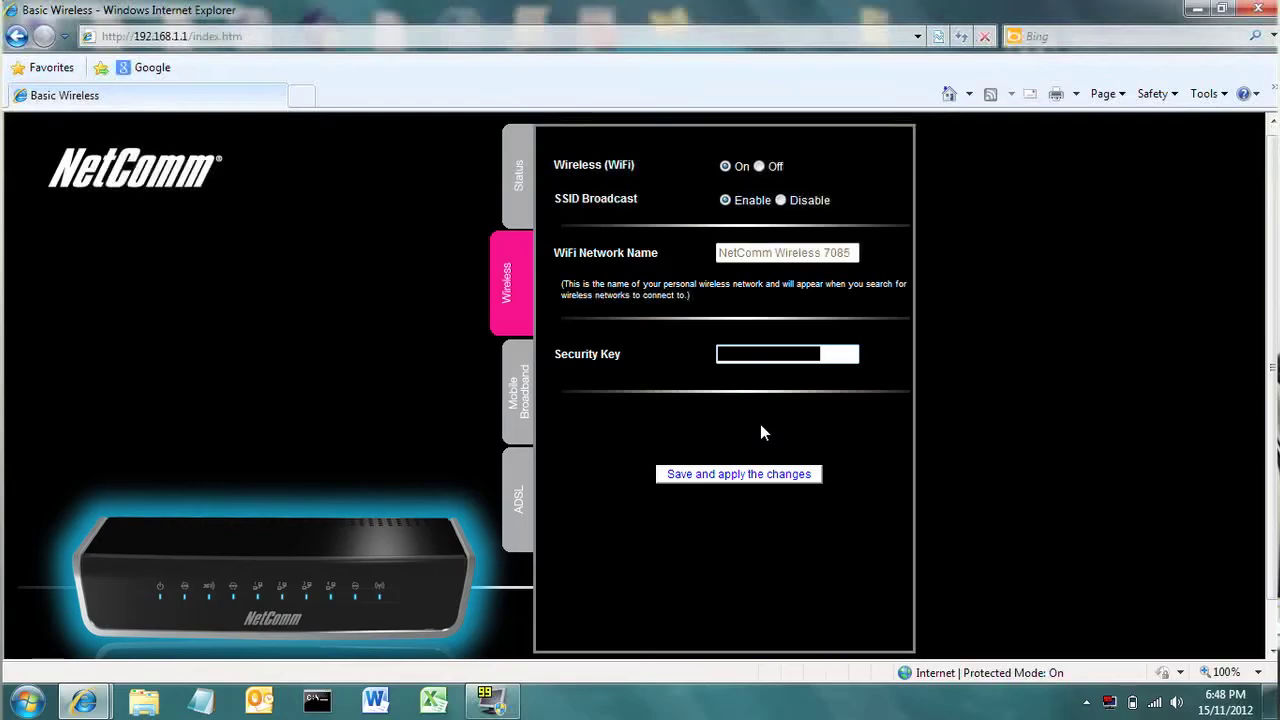
pyautogui.click(516, 498)
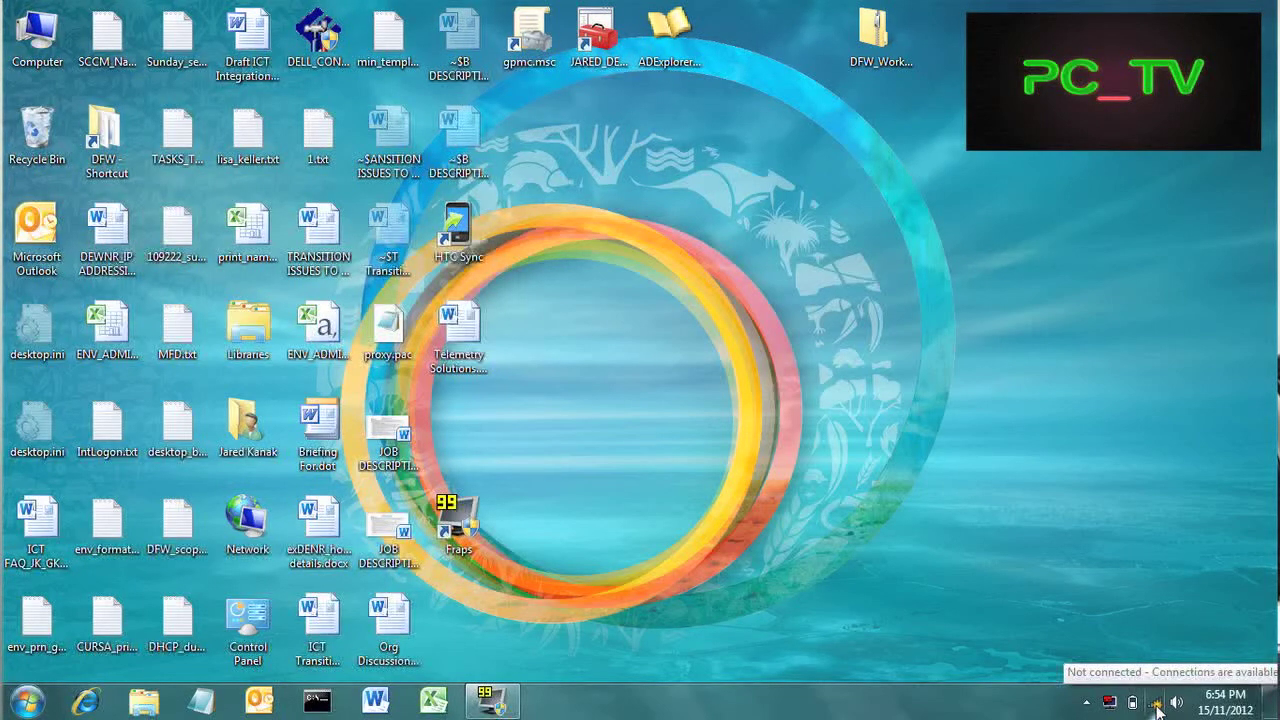
# Connect the laptop to the NetComm Wireless 7085 network from the tray network list.
pyautogui.click(1156, 700)
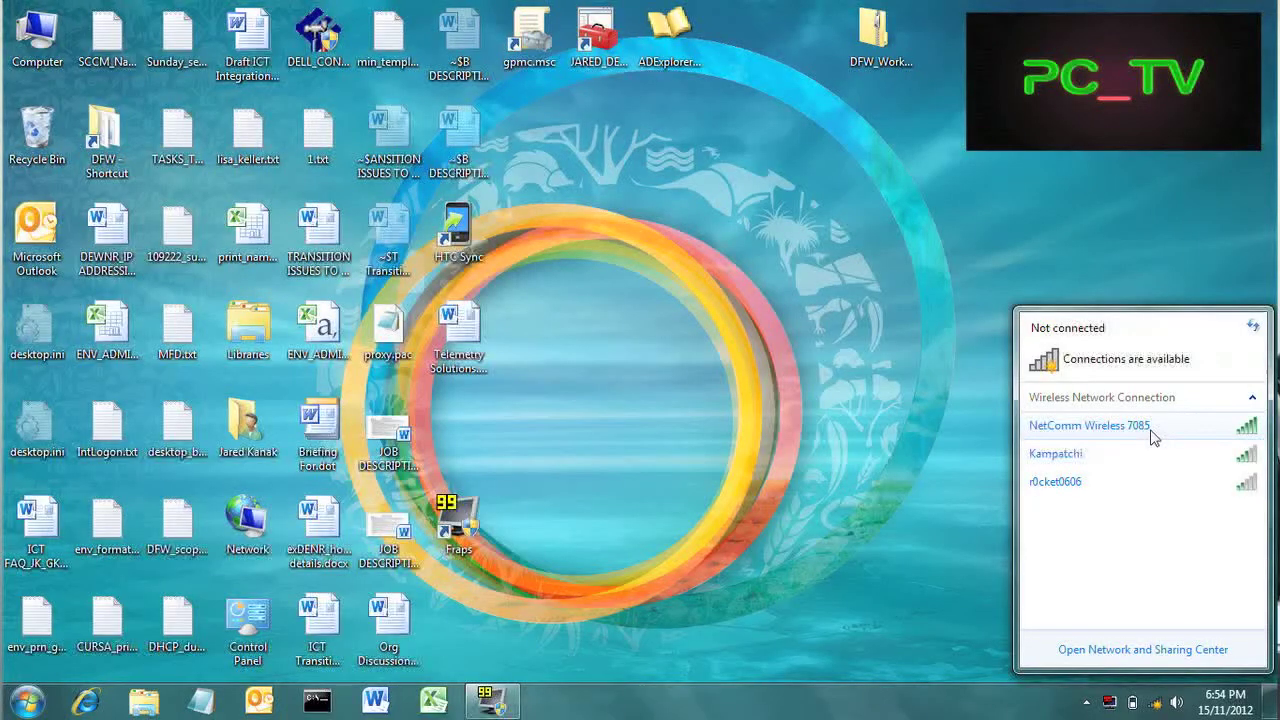
pyautogui.click(1088, 424)
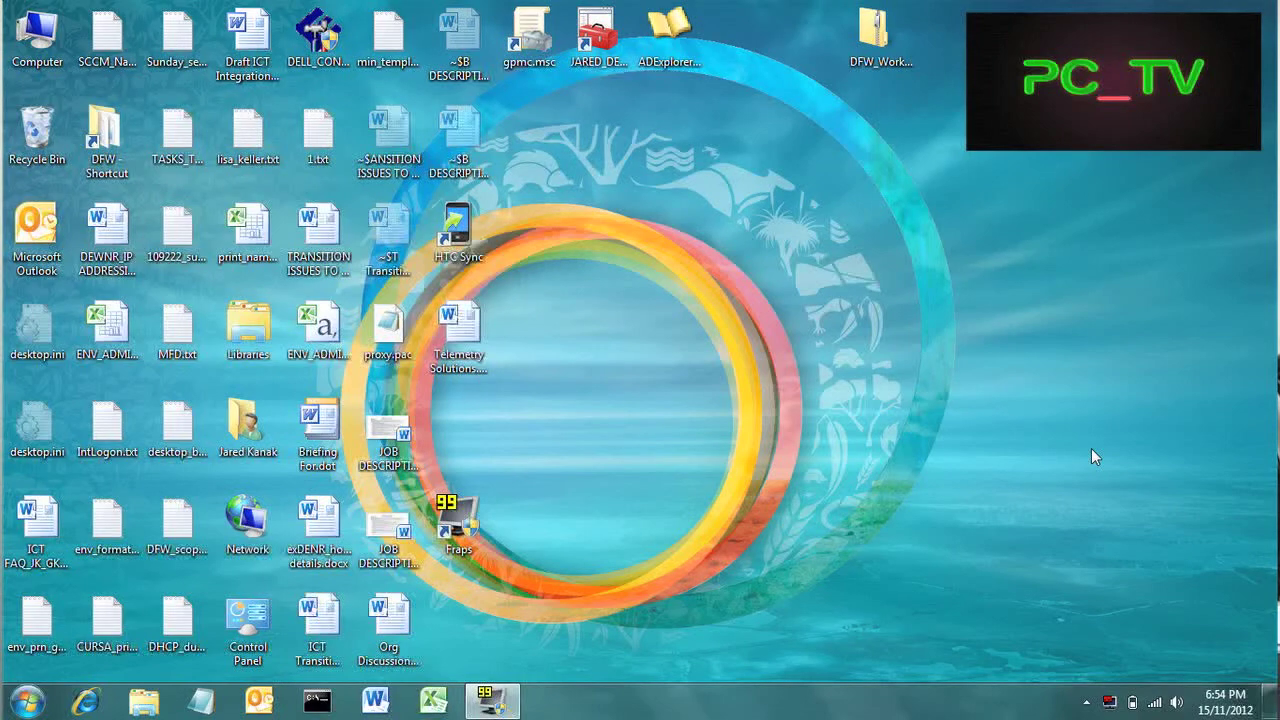
pyautogui.moveTo(1164, 700)
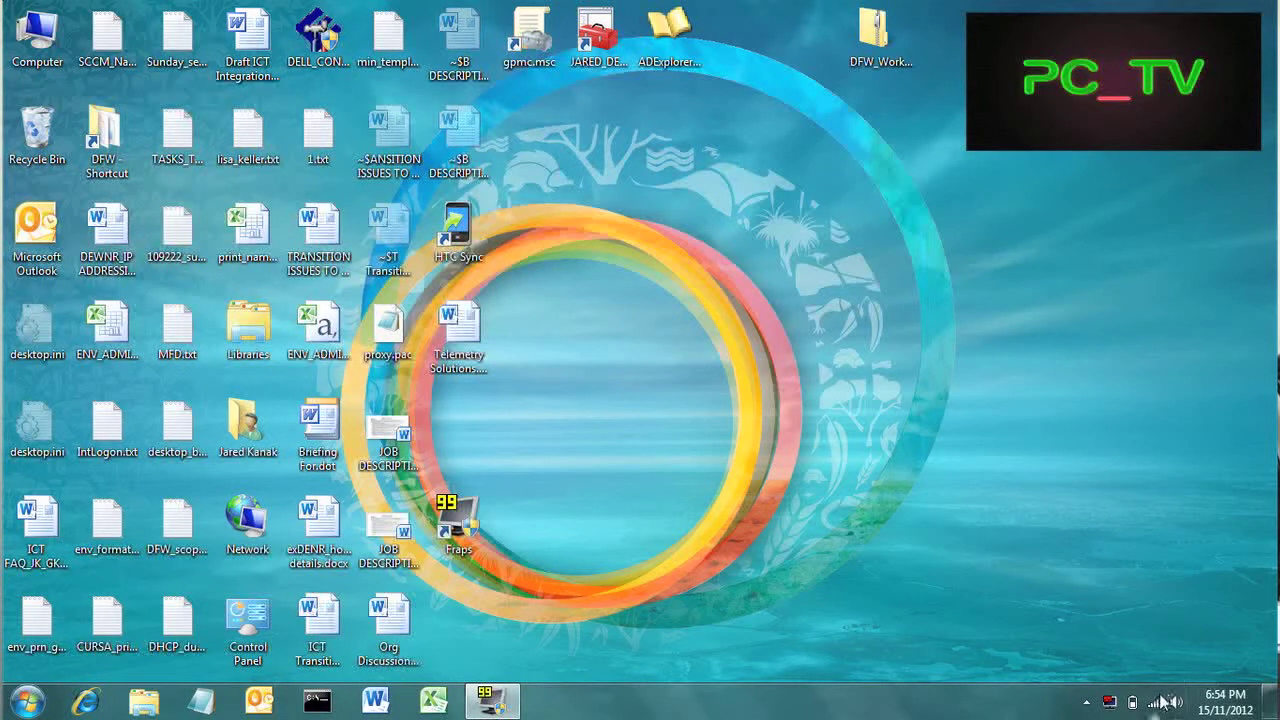
pyautogui.moveTo(1160, 700)
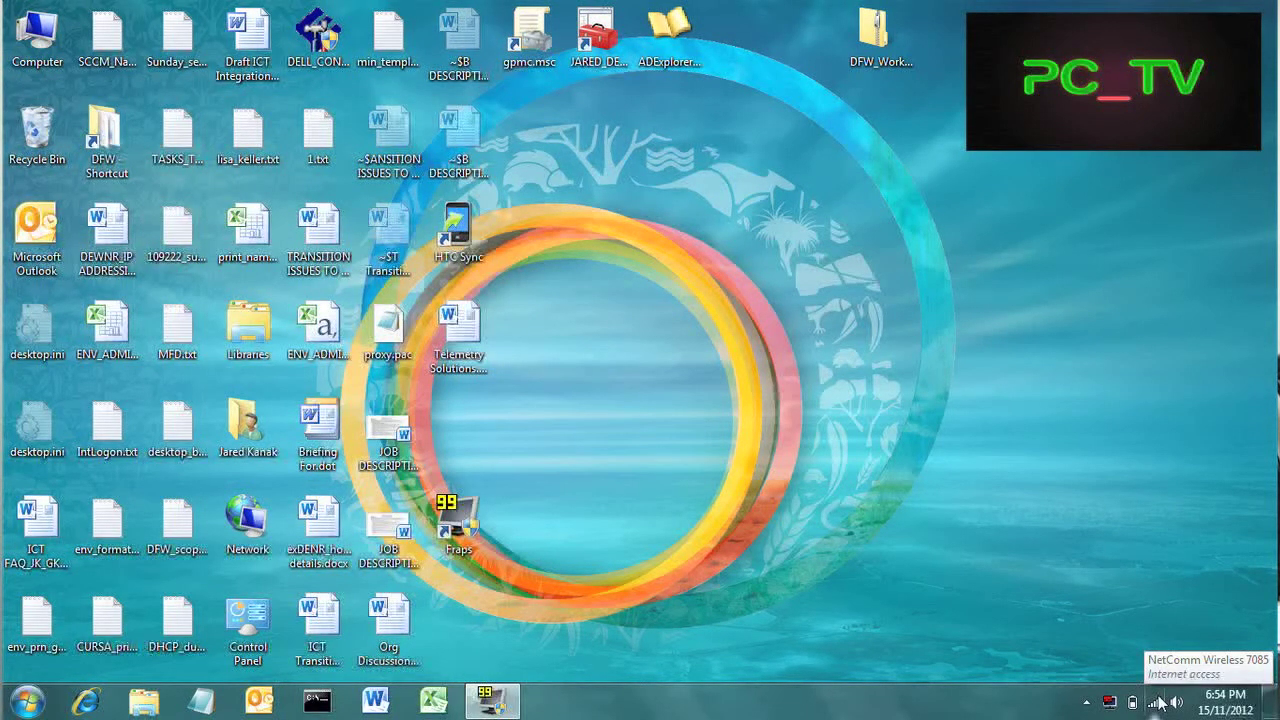
# Go from Network and Sharing Center to the HomeGroup page, which reports no homegroup.
pyautogui.click(1160, 700)
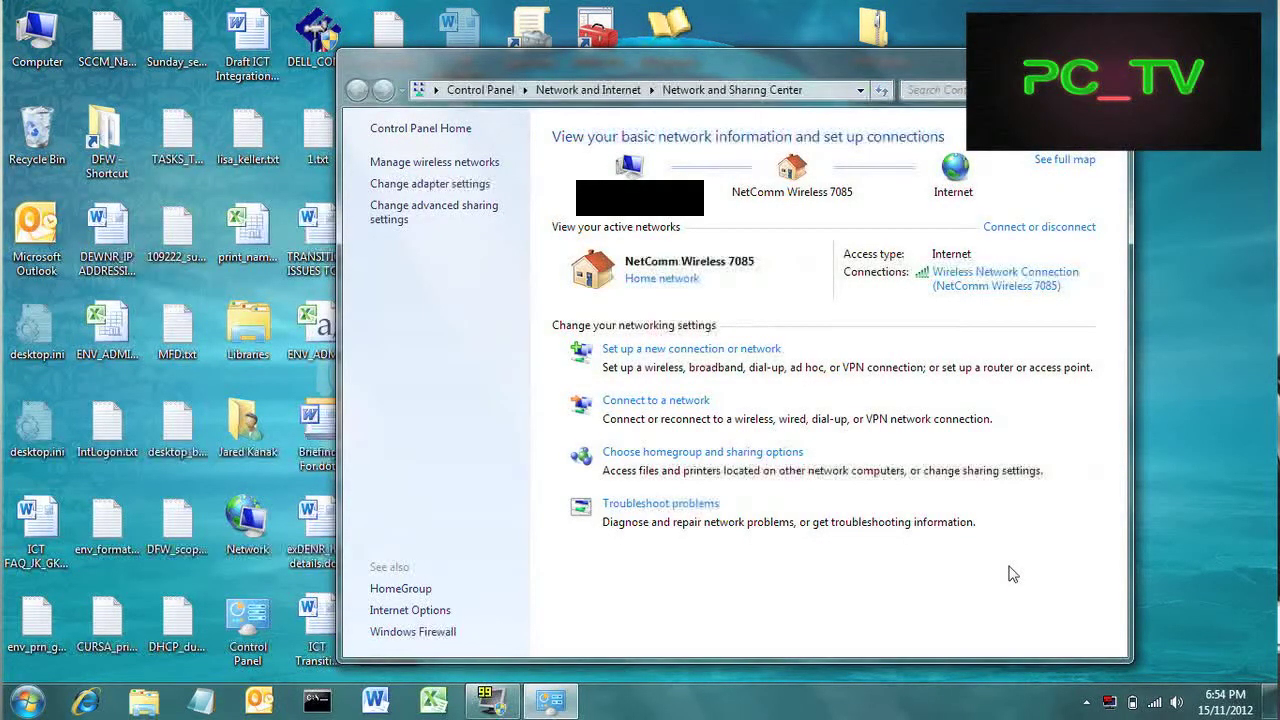
pyautogui.moveTo(830, 264)
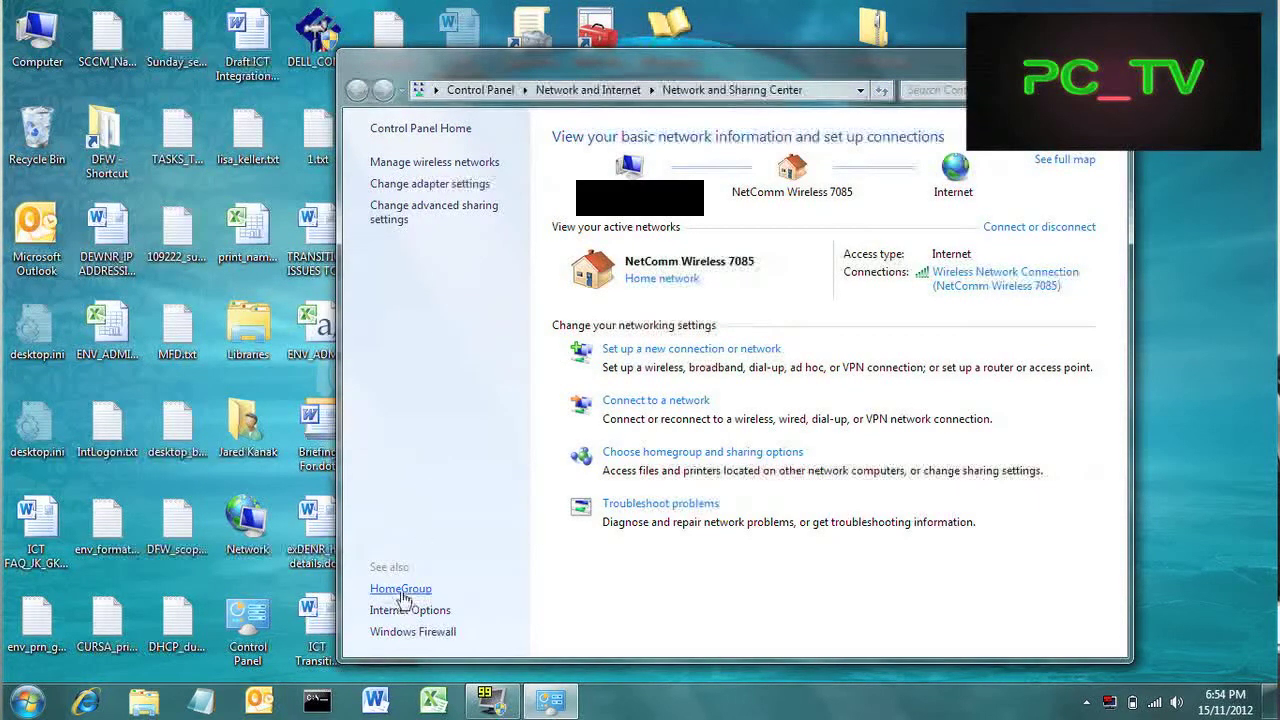
pyautogui.click(400, 588)
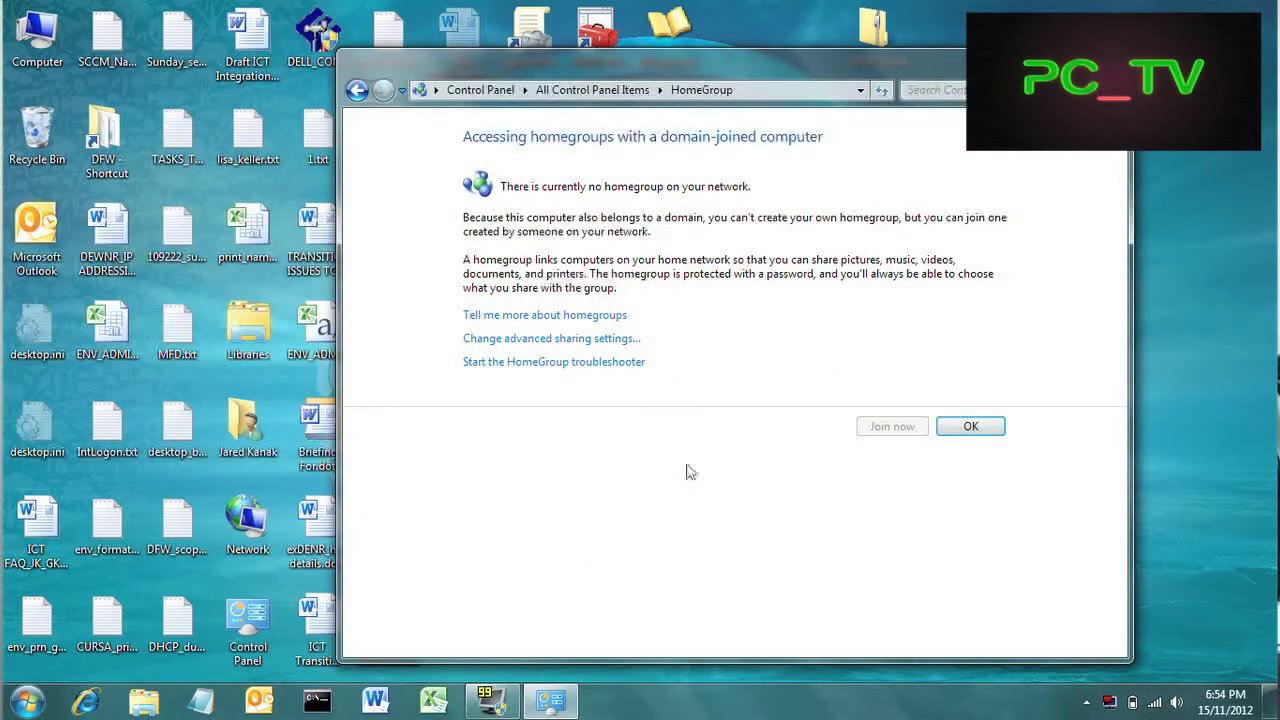
pyautogui.moveTo(728, 452)
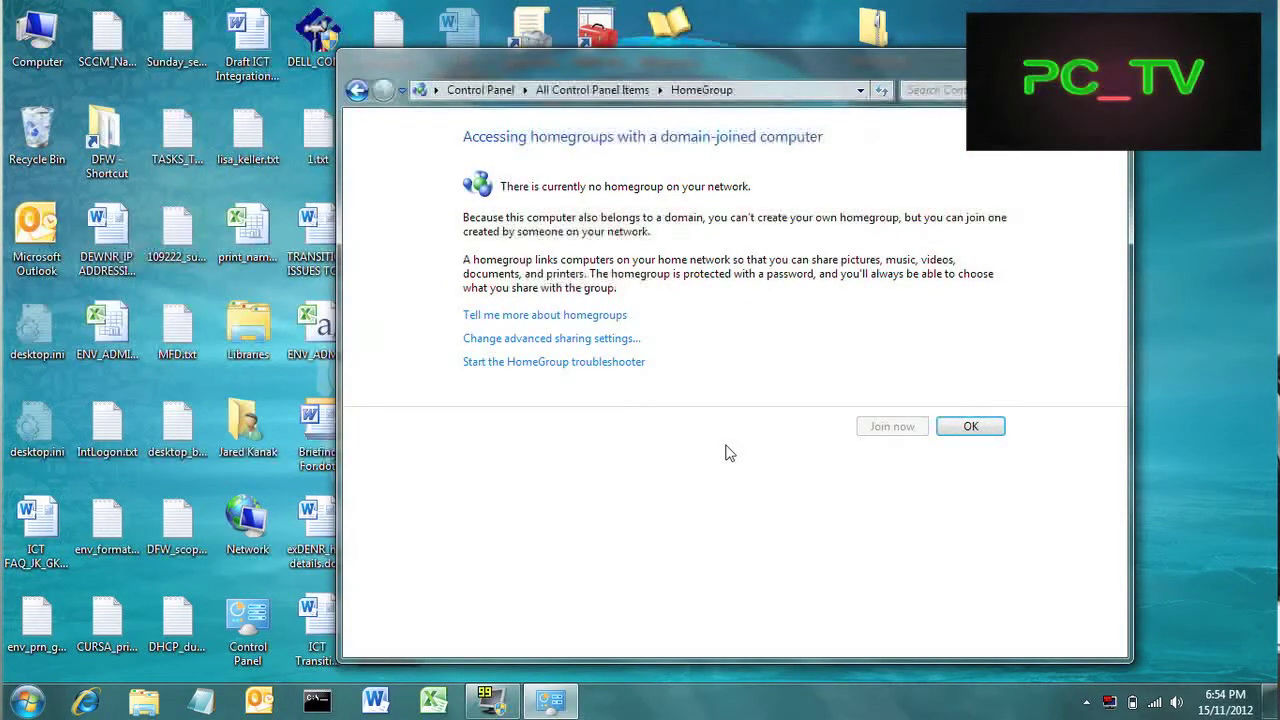